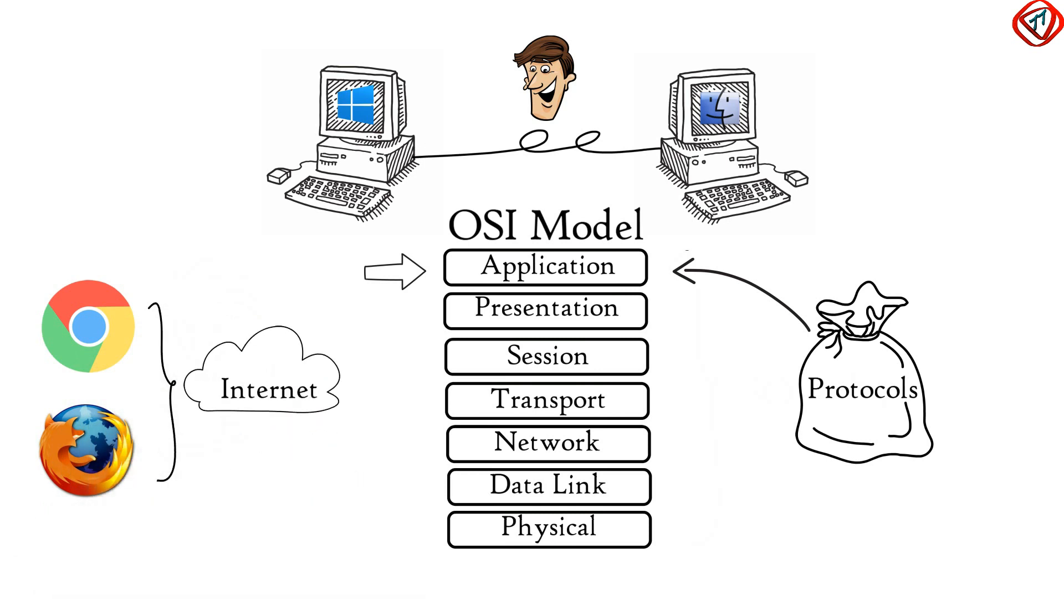
scroll(down, 3)
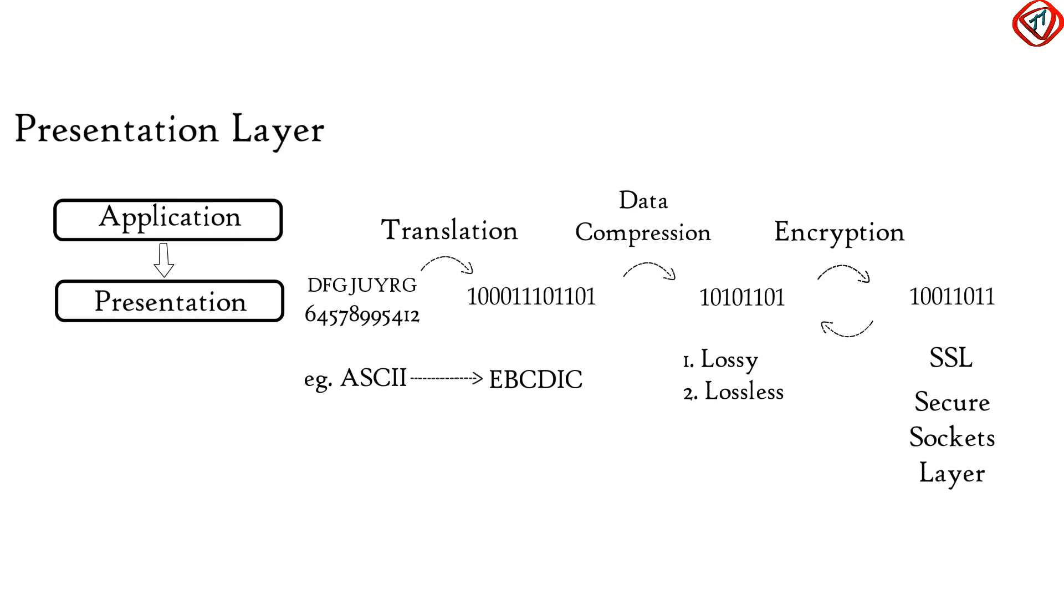
click(450, 230)
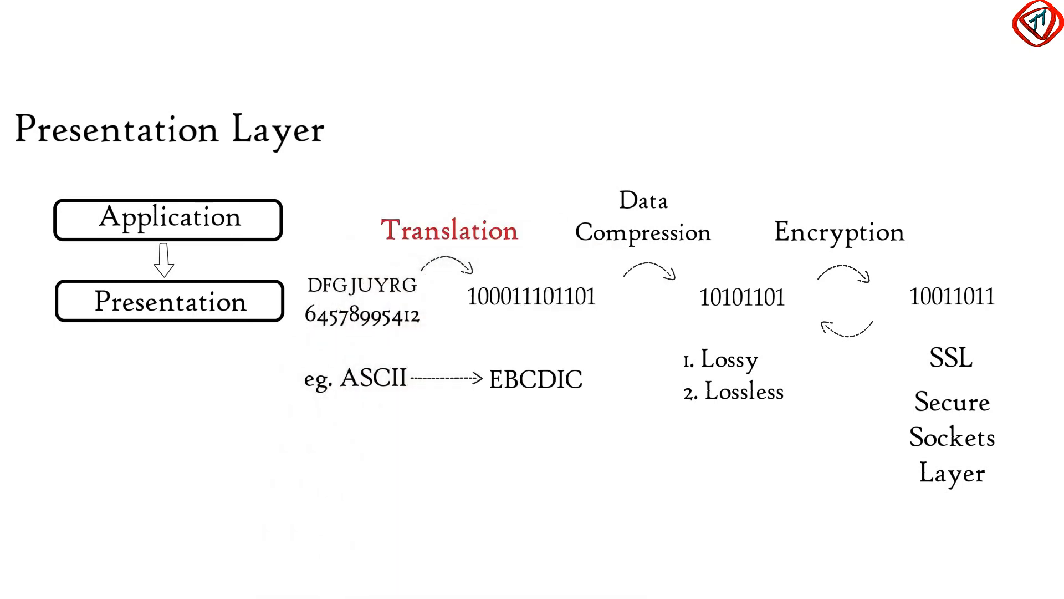